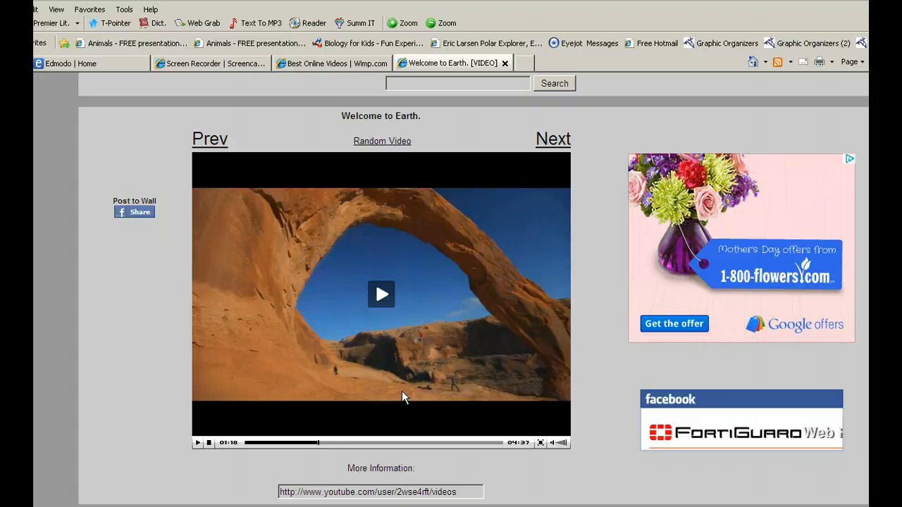
pyautogui.moveTo(386, 275)
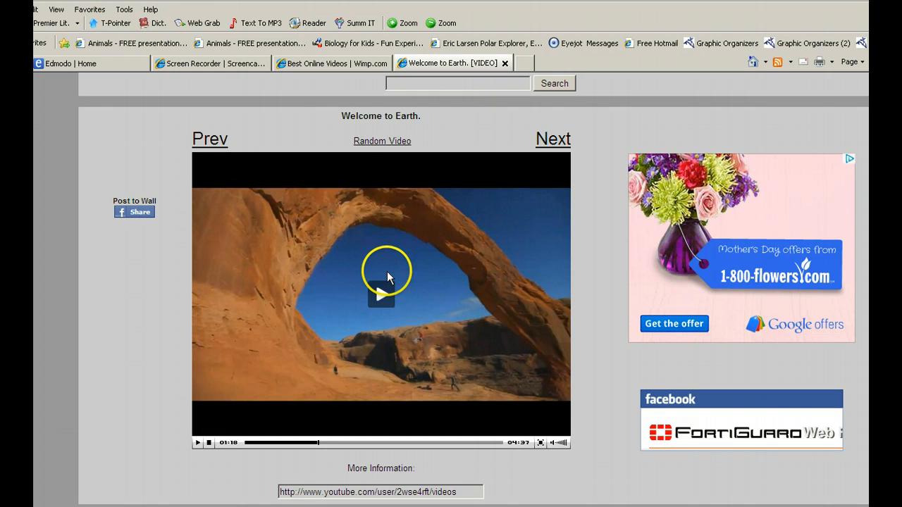
# Switch from the 'Welcome to Earth' video page to WIMP.com's daily best-videos list.
pyautogui.click(296, 62)
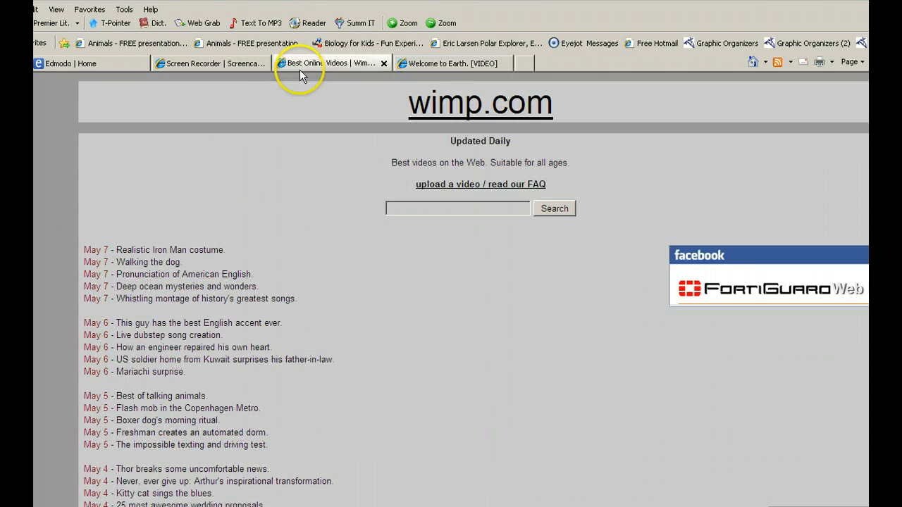
pyautogui.scroll(-3)
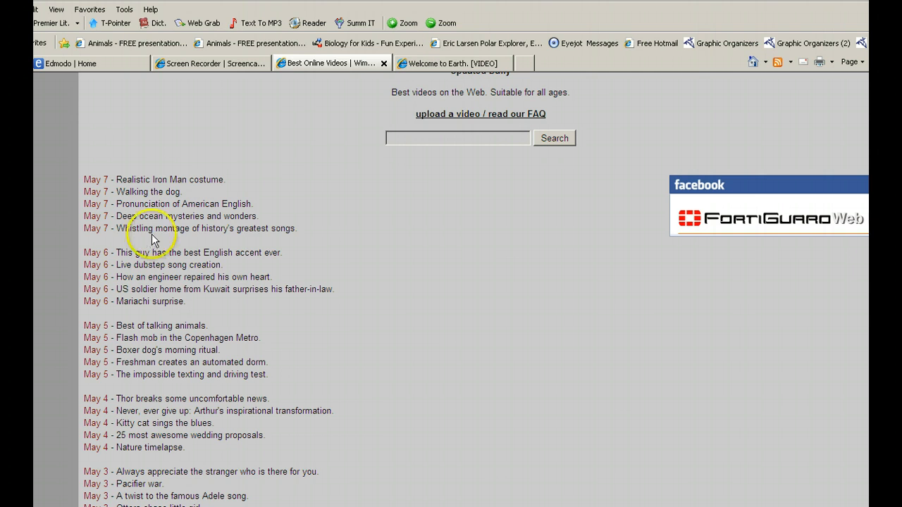
pyautogui.moveTo(234, 335)
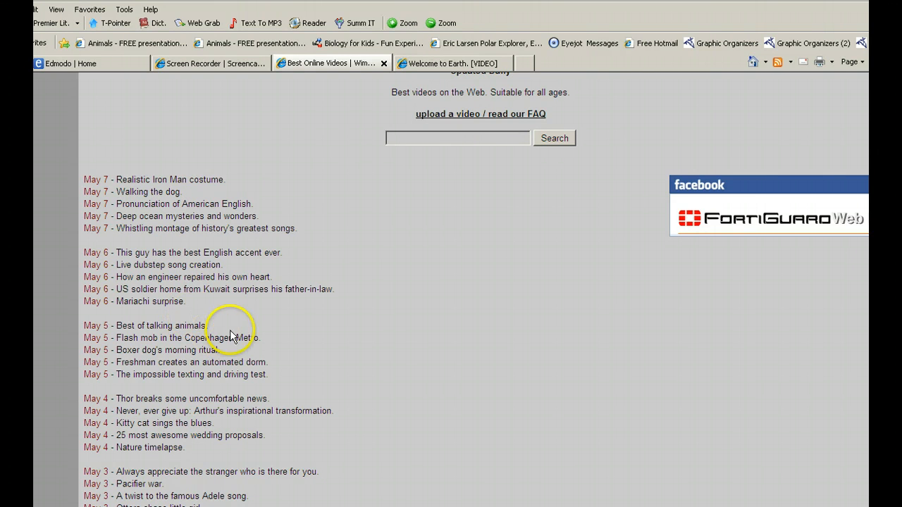
pyautogui.moveTo(398, 342)
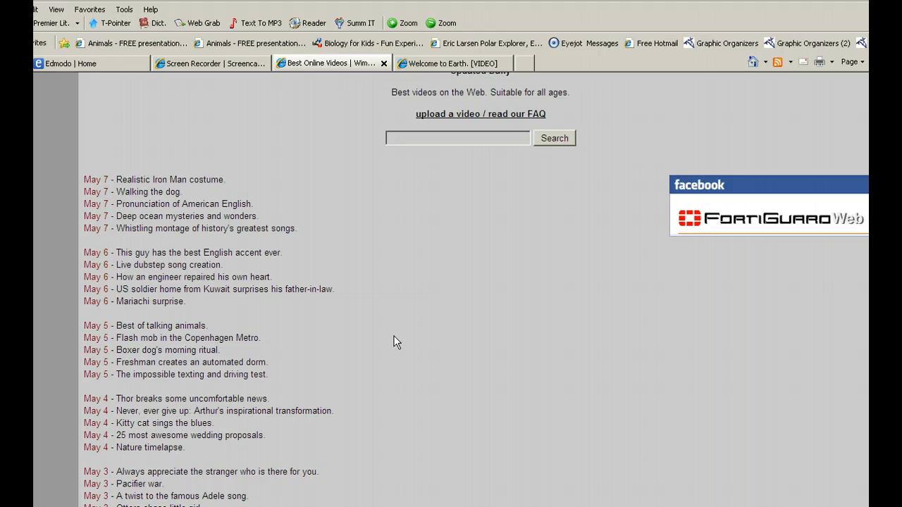
pyautogui.click(160, 326)
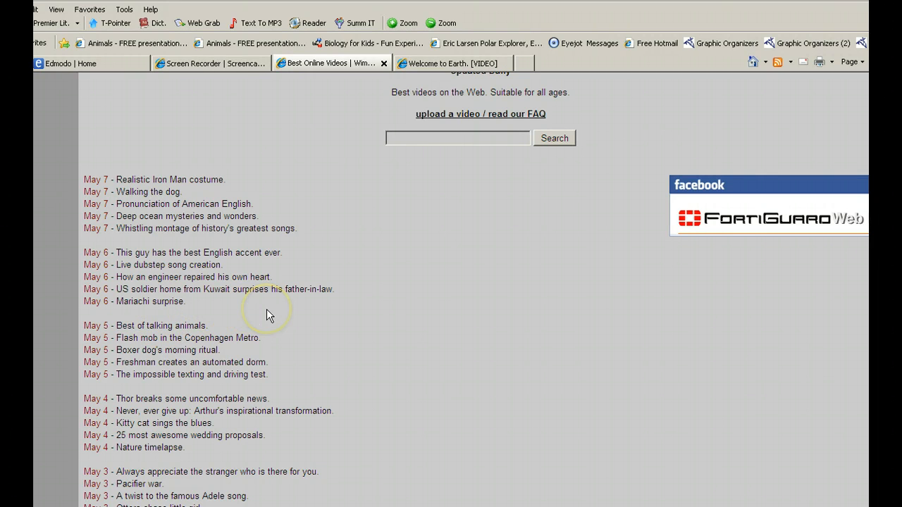
pyautogui.moveTo(406, 169)
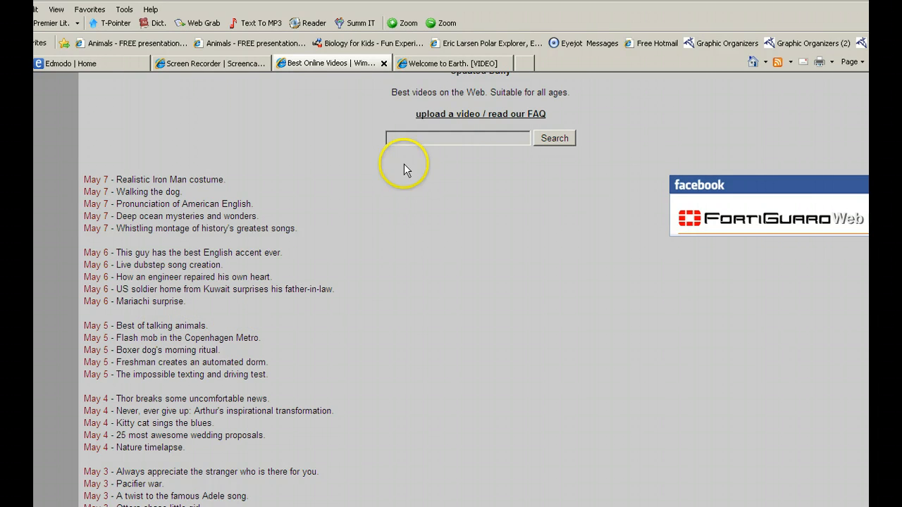
pyautogui.scroll(-3)
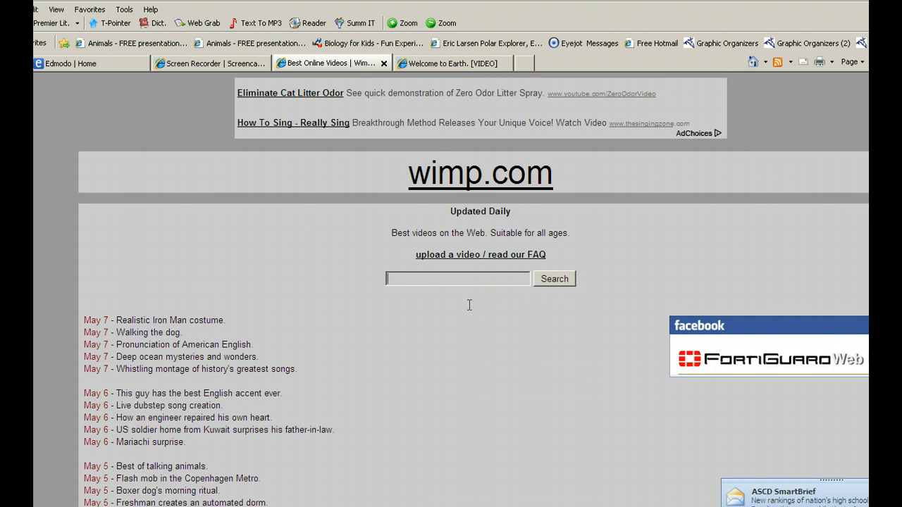
pyautogui.scroll(-3)
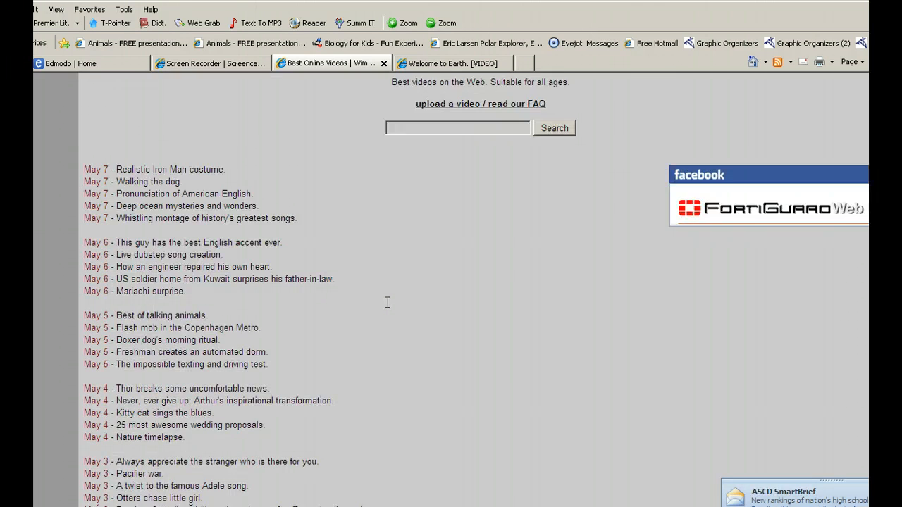
pyautogui.scroll(-3)
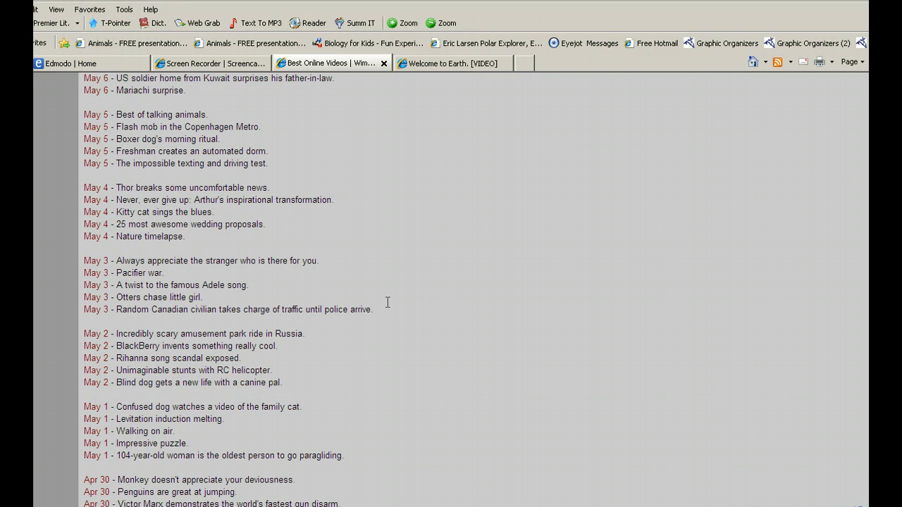
pyautogui.scroll(-3)
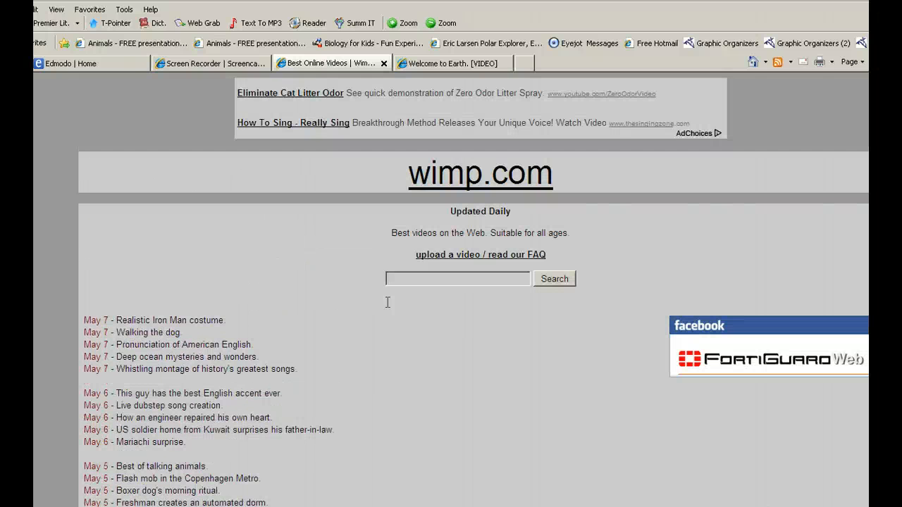
pyautogui.moveTo(319, 347)
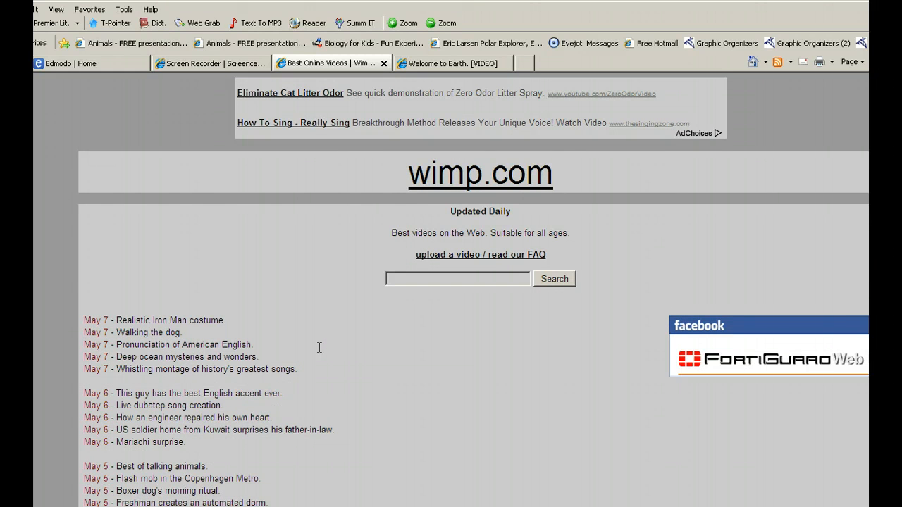
pyautogui.click(456, 279)
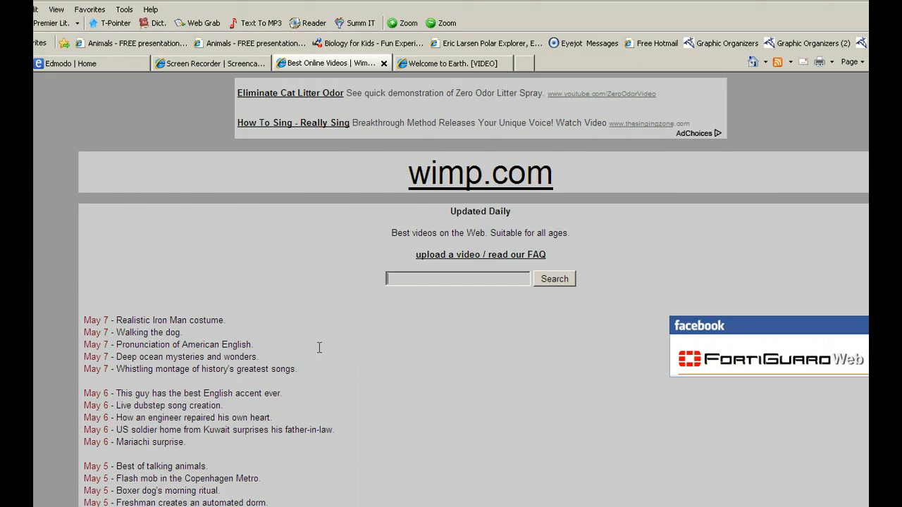